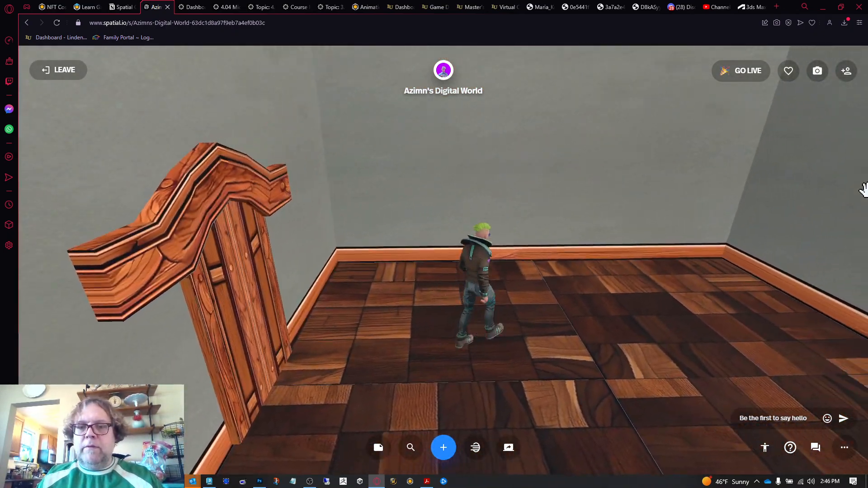
Upload the My_Inn.glb model from the device into the room via Add content
left_click(442, 447)
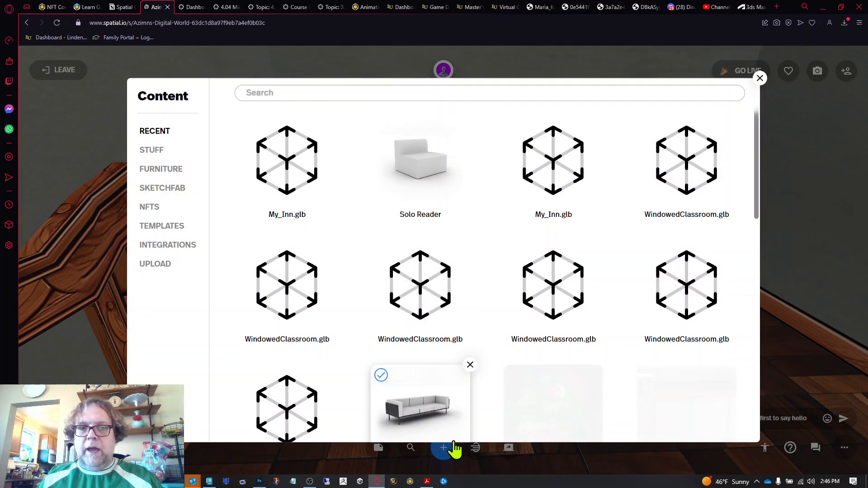
left_click(155, 264)
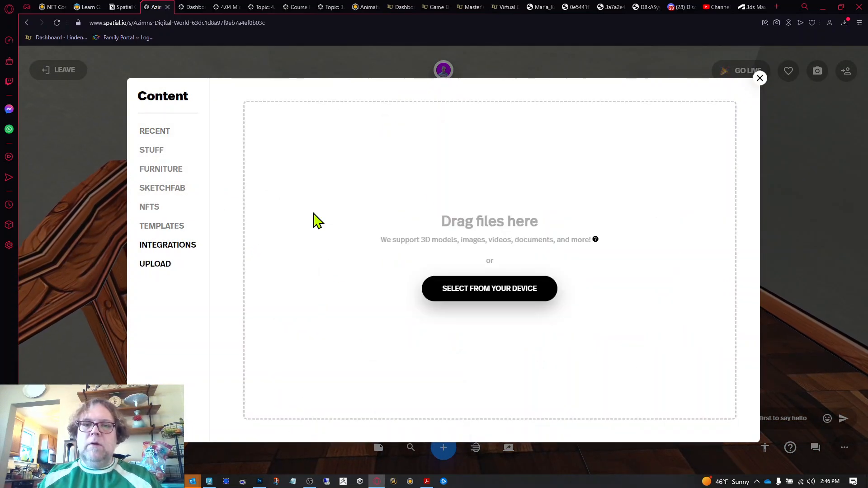
left_click(489, 288)
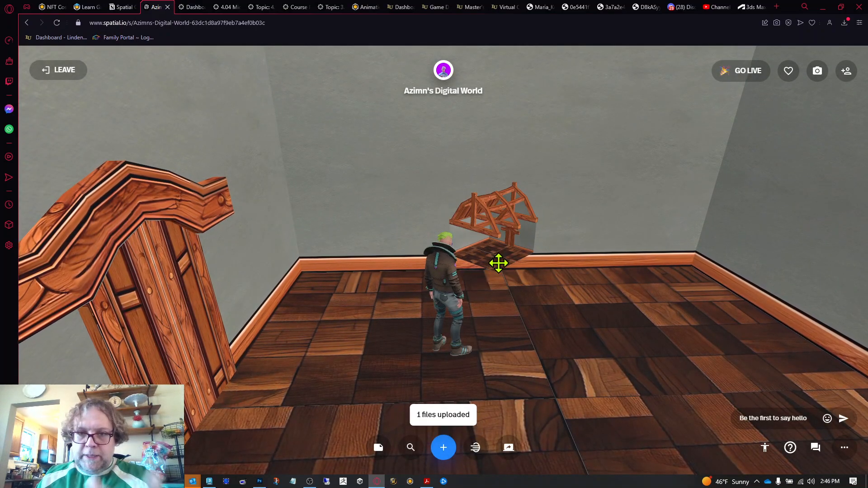
Select the placed inn model and set it as the custom Environment (not skybox)
left_click(493, 216)
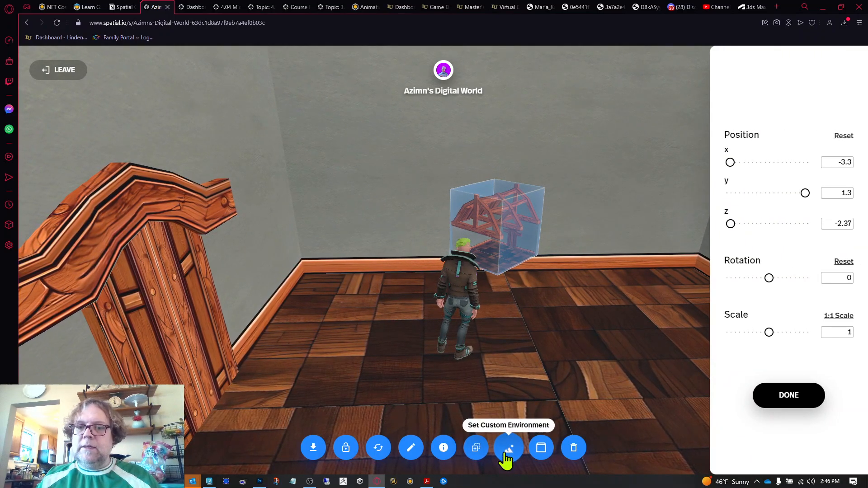
left_click(507, 447)
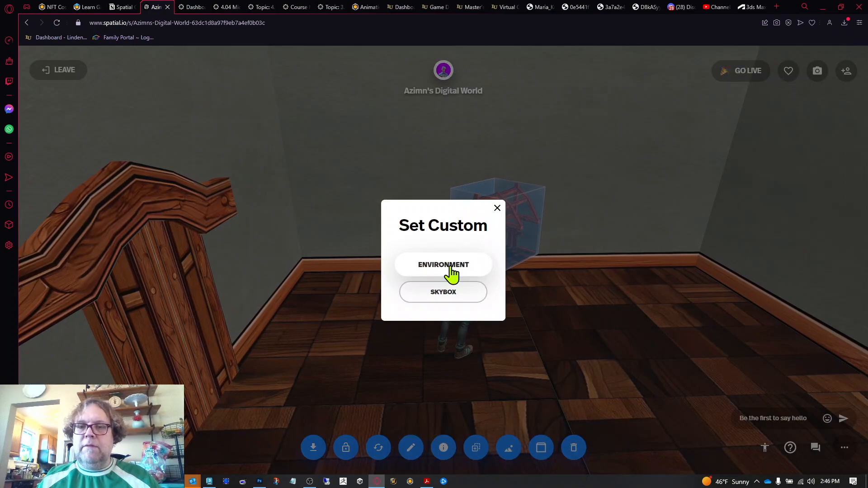
left_click(443, 264)
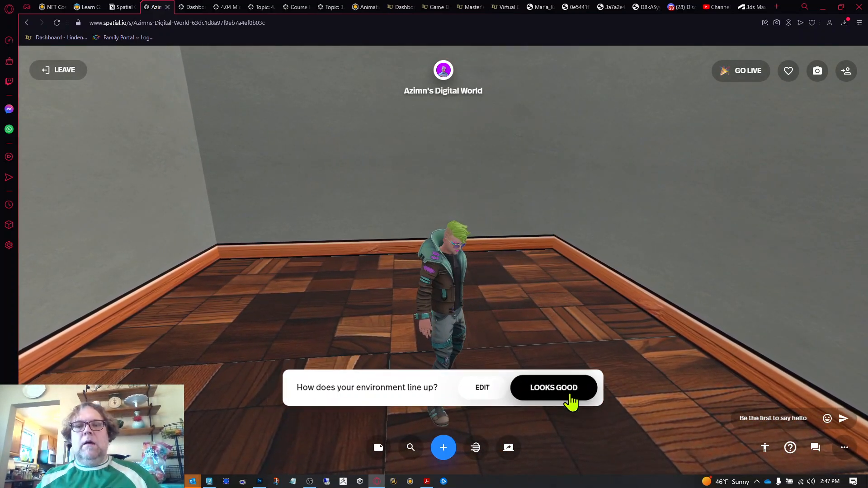
Confirm the inn environment alignment with Looks Good
left_click(553, 387)
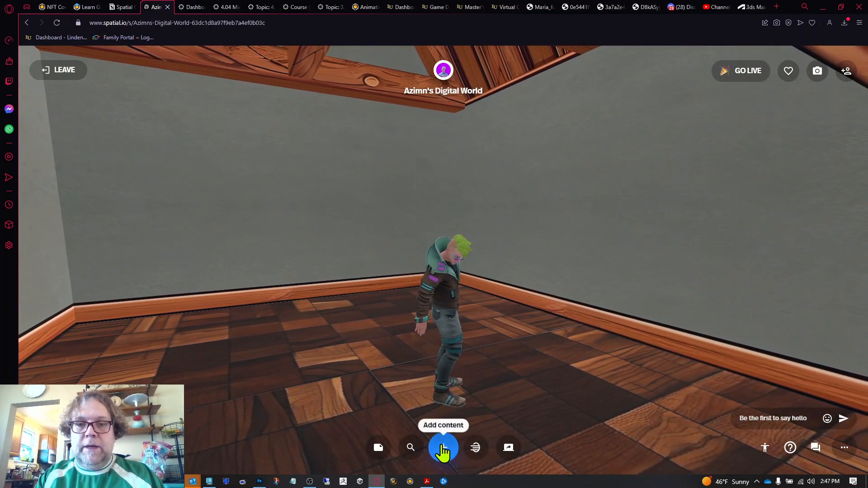
Hide the two duplicate My_Inn.glb uploads from Recent content, confirming Yes for each
left_click(443, 447)
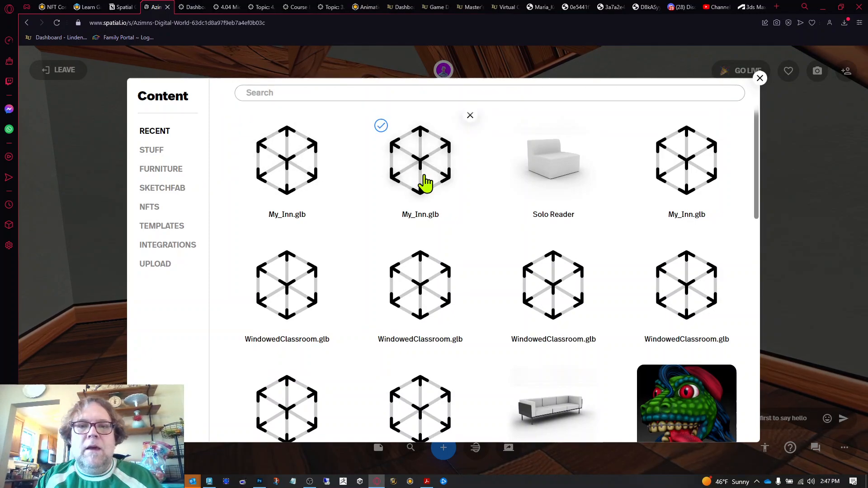
mouse_move(396, 172)
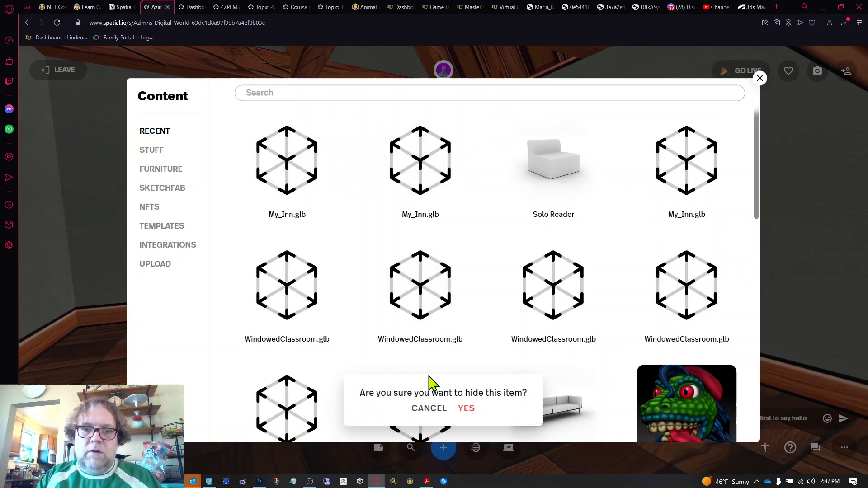
left_click(466, 407)
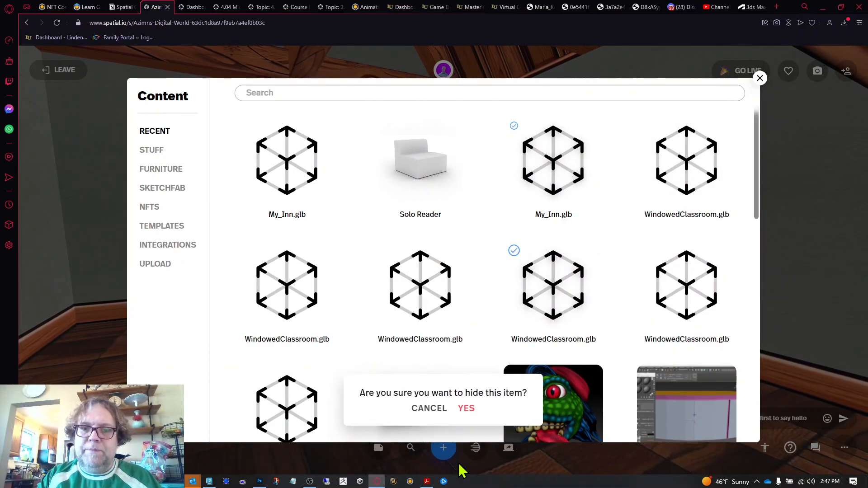
left_click(465, 408)
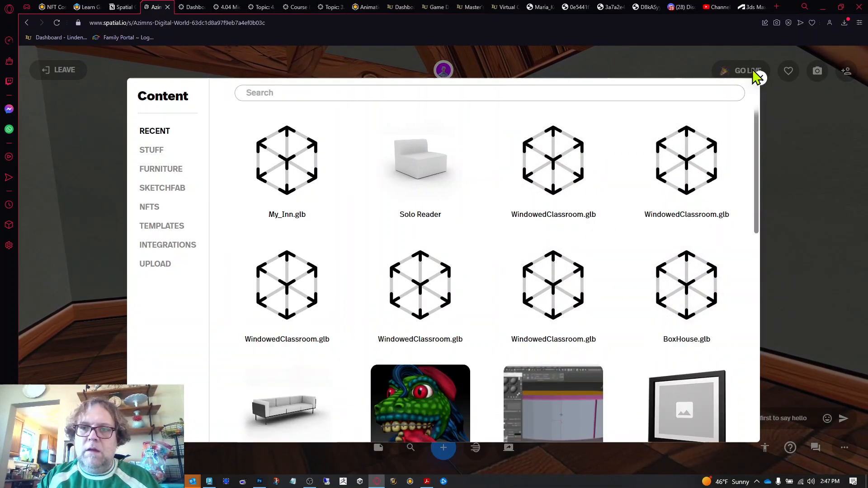